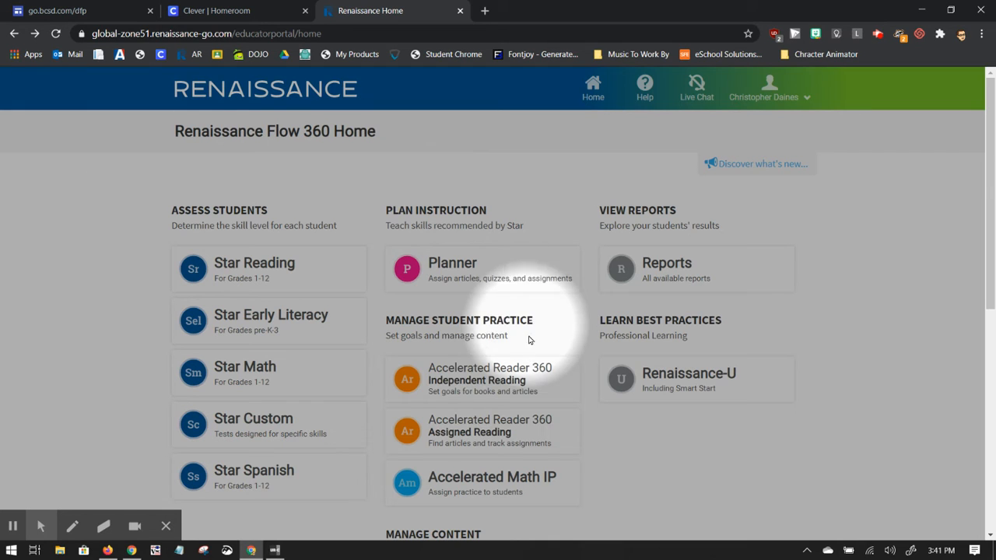
mouse_move(459, 379)
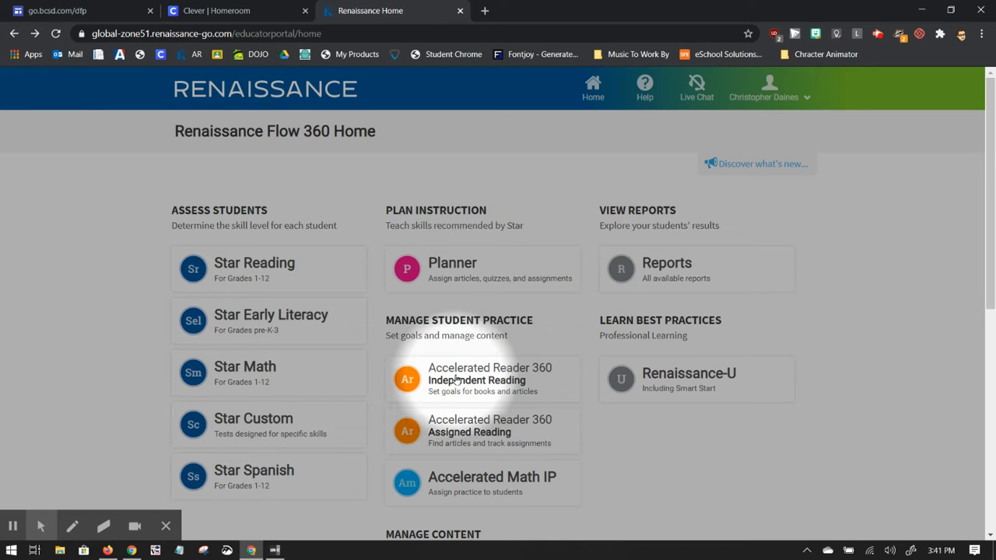
Open Preferences for Accelerated Reader 360 Independent Reading from the home page tile.
left_click(489, 380)
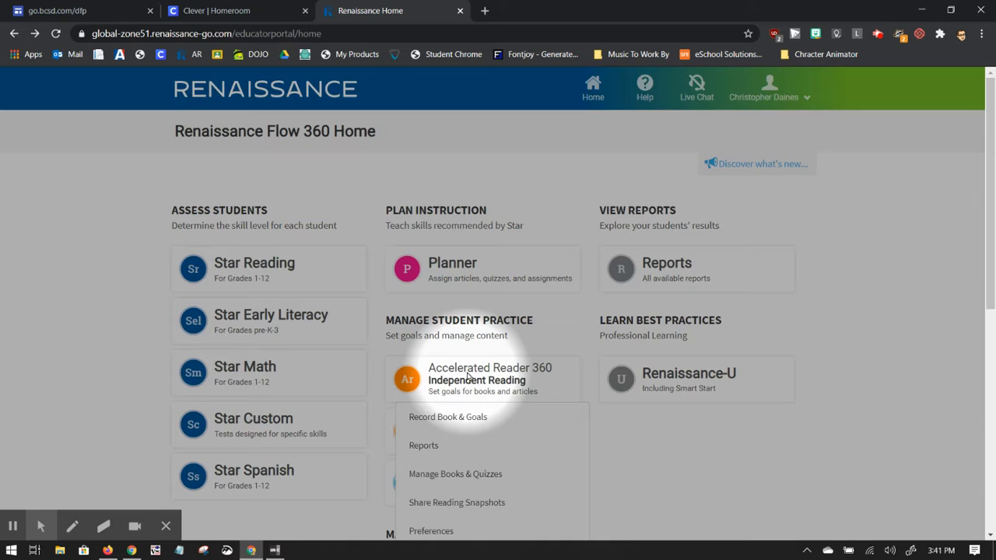
scroll("down", 3)
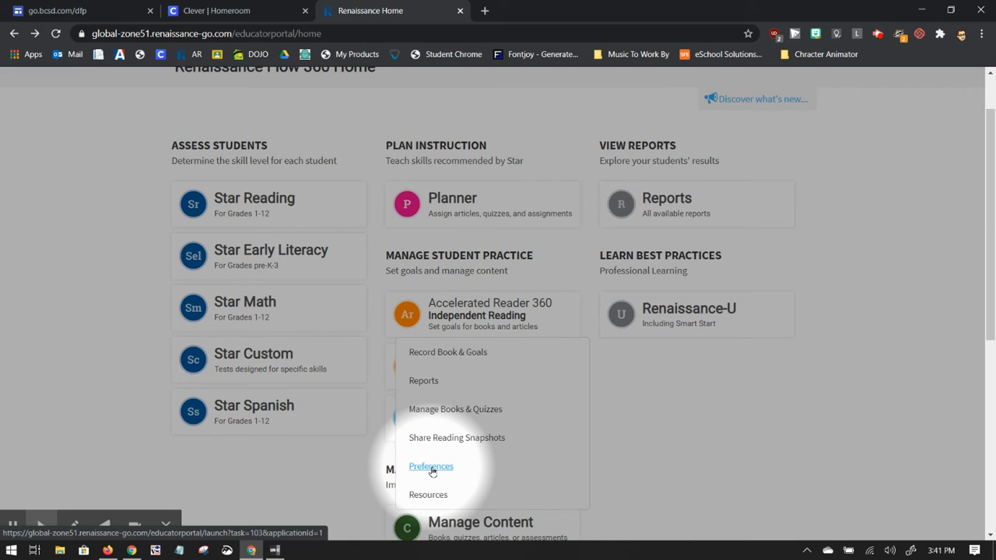
left_click(430, 467)
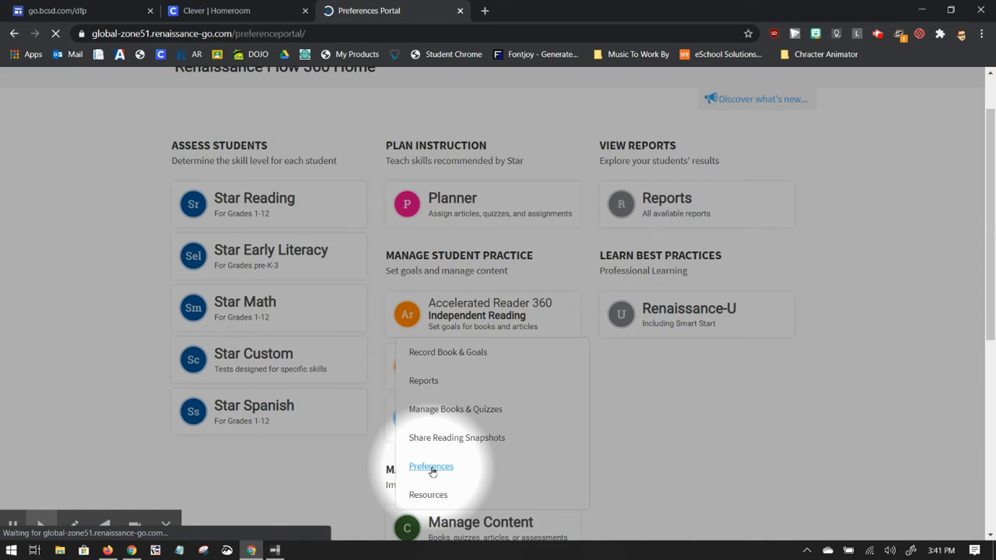
left_click(430, 467)
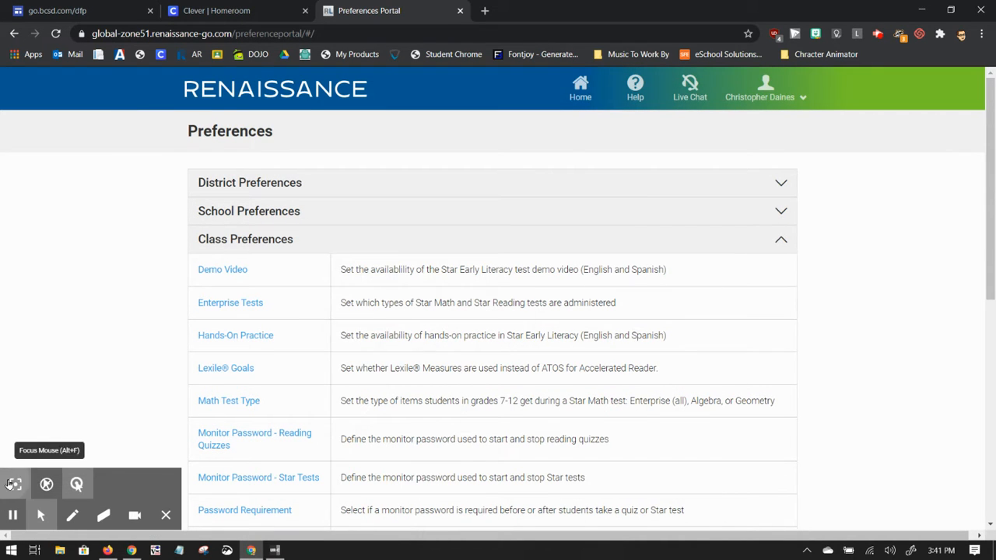
Open Book Level Restrictions under Individual Student Preferences.
scroll("down", 3)
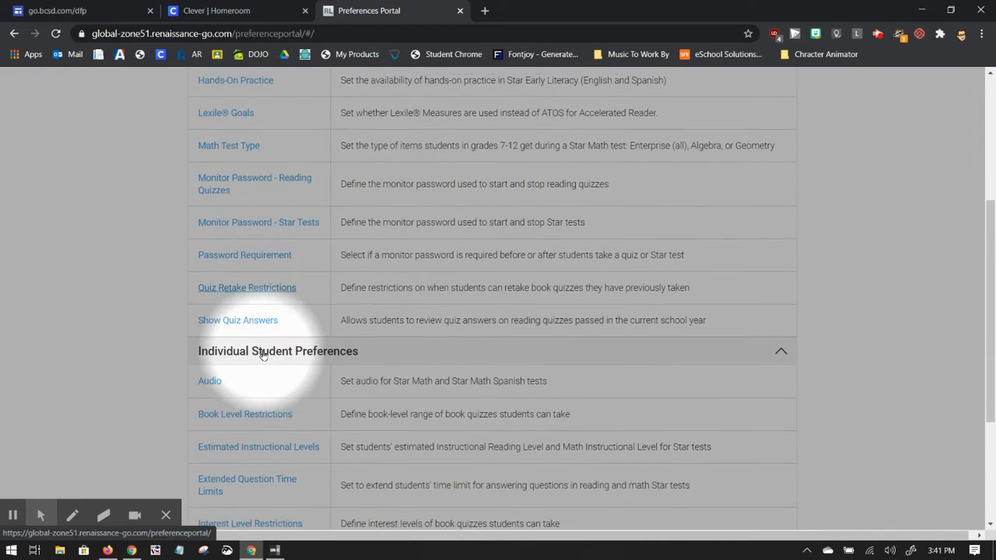
scroll("down", 3)
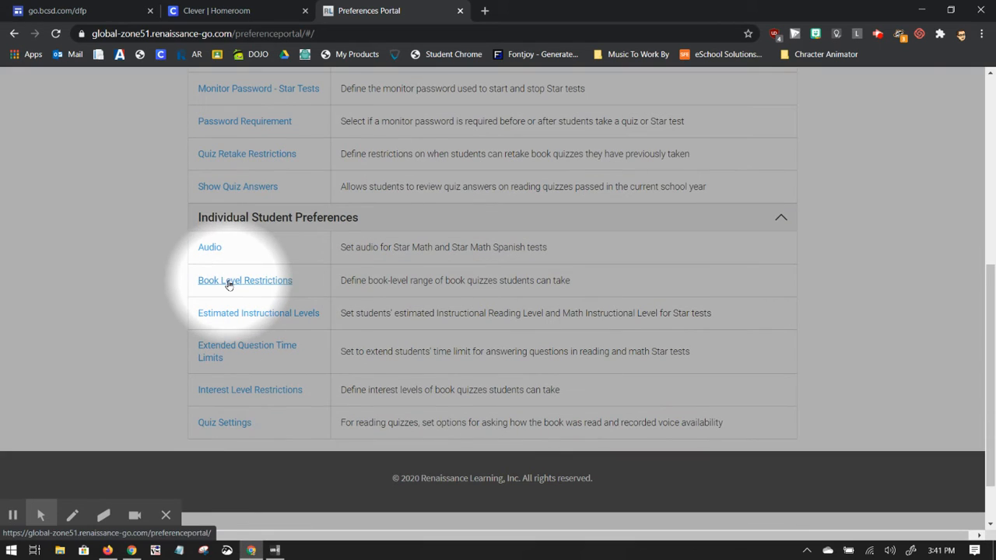
mouse_move(216, 305)
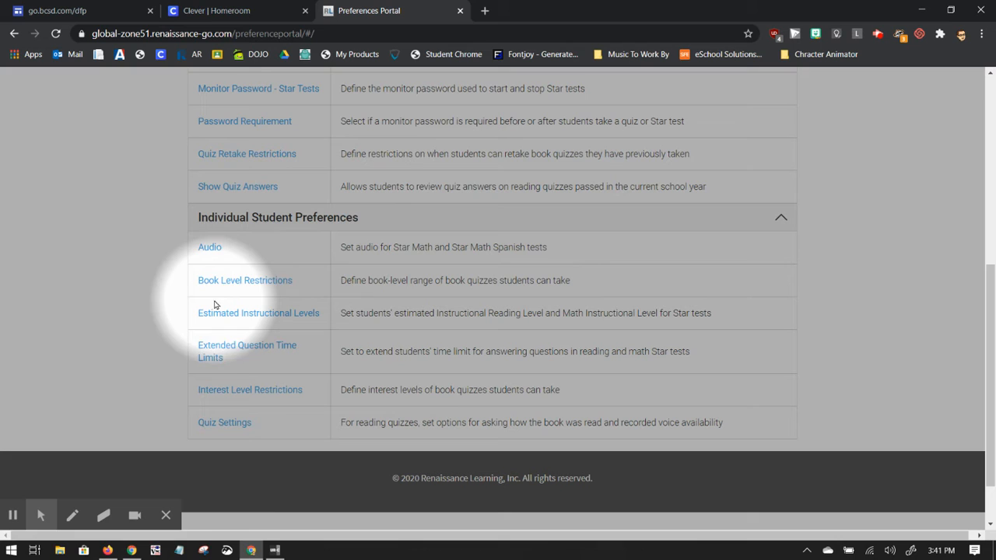
left_click(244, 280)
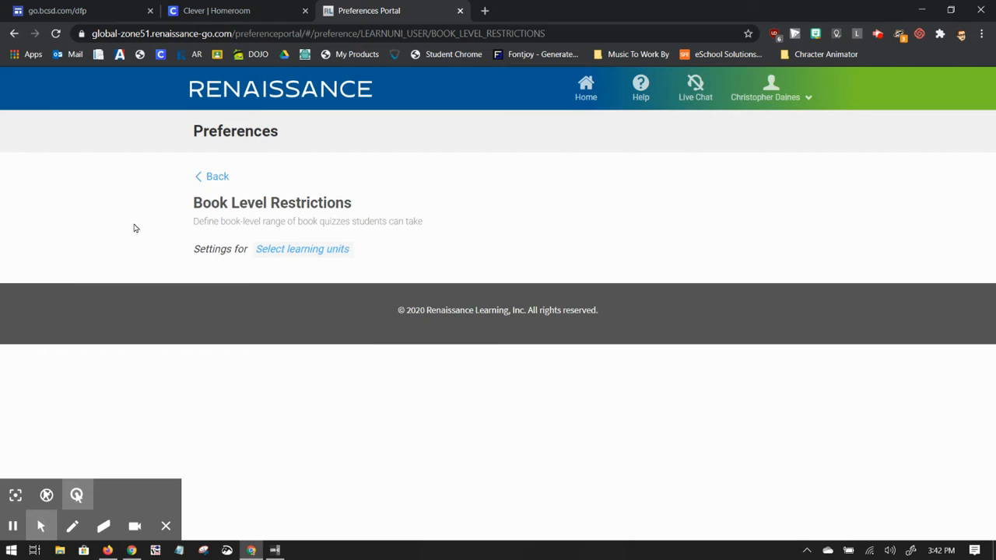
Select the school and class with All Students as the learning units to configure.
left_click(302, 249)
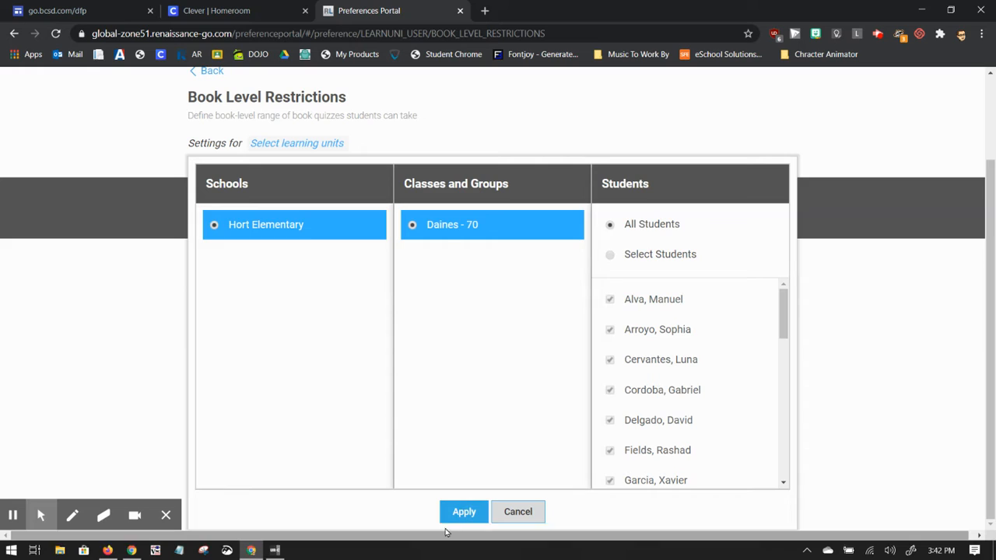
mouse_move(467, 278)
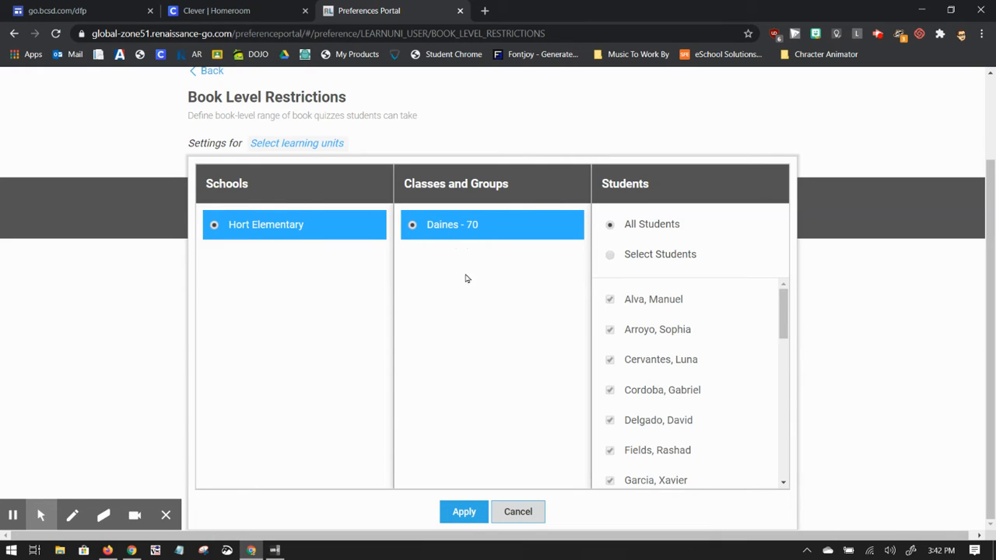
mouse_move(510, 364)
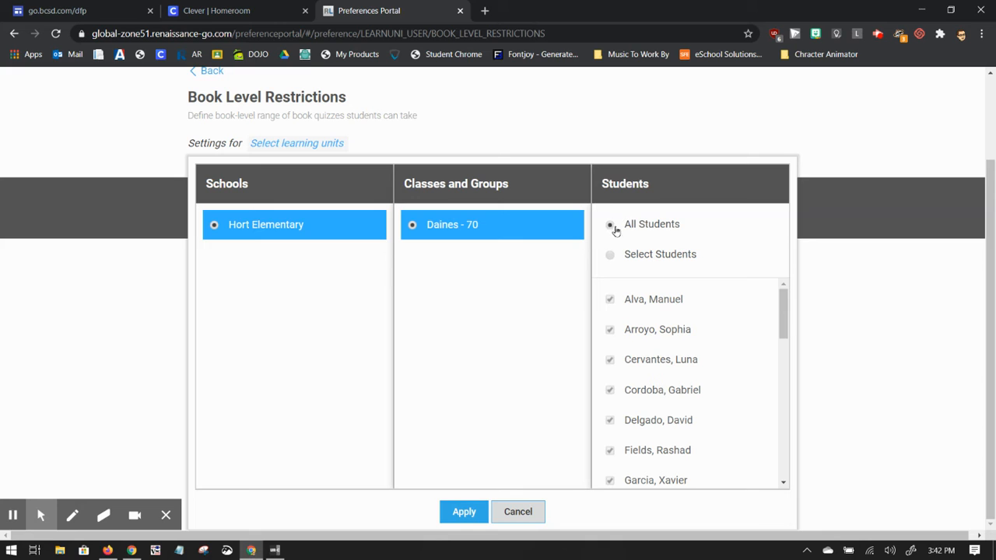
left_click(464, 511)
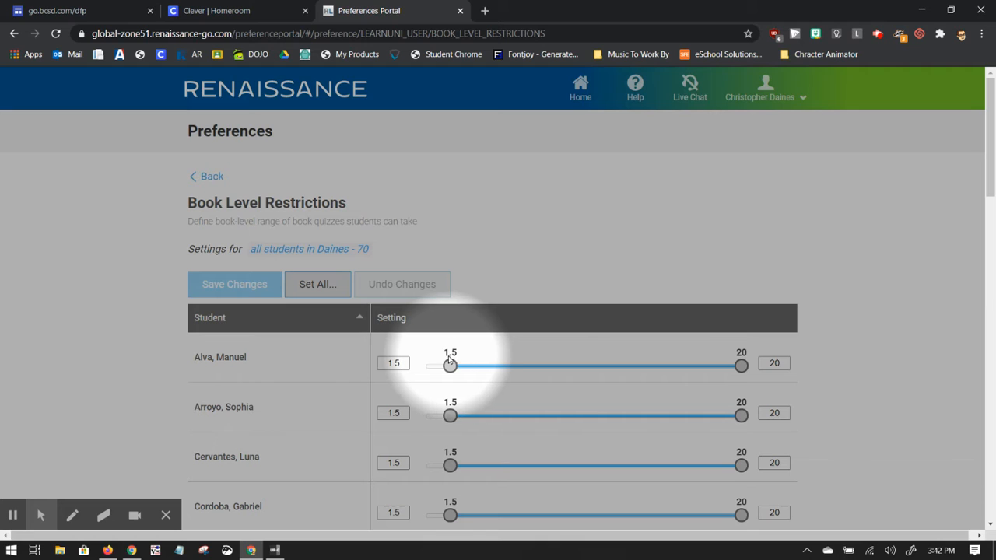
mouse_move(451, 348)
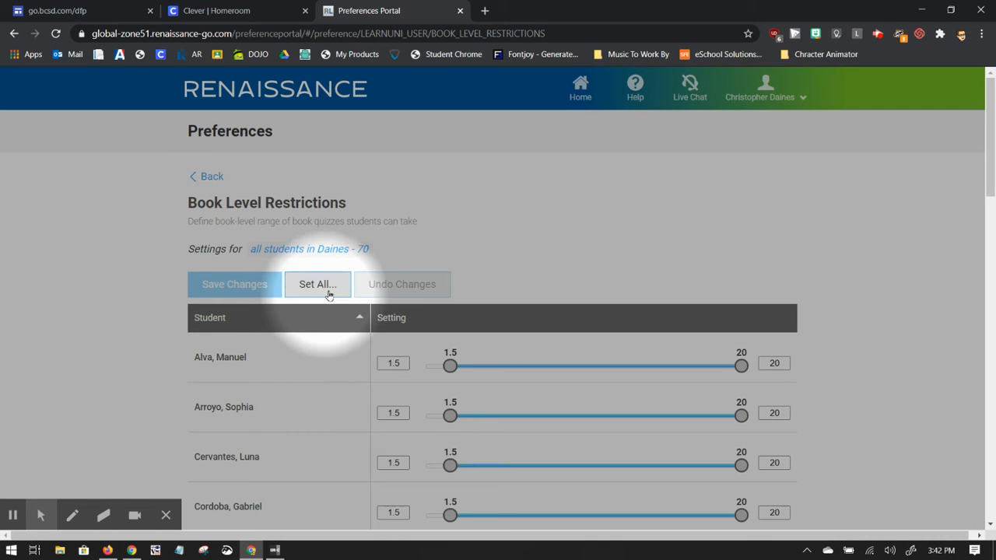
left_click(317, 283)
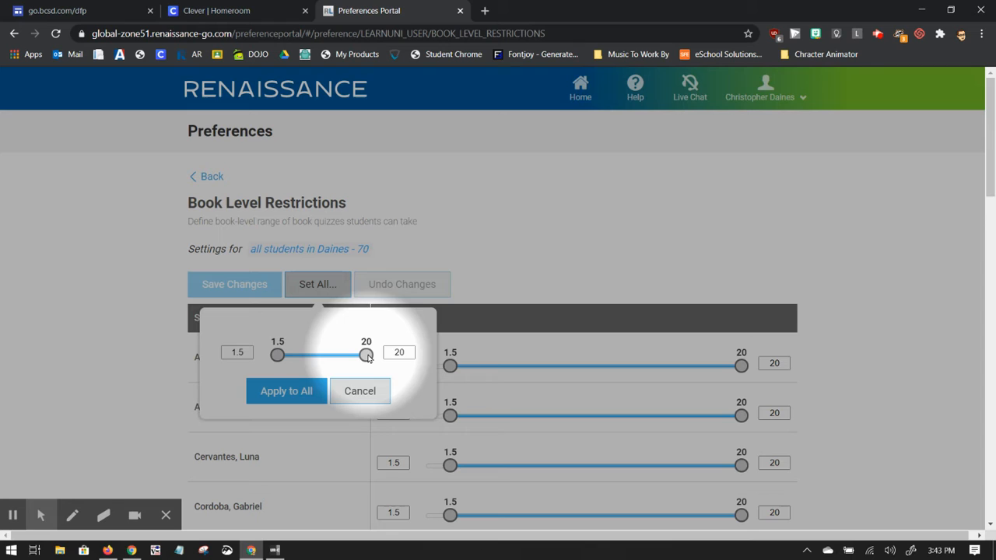
left_click_drag(366, 355, 305, 354)
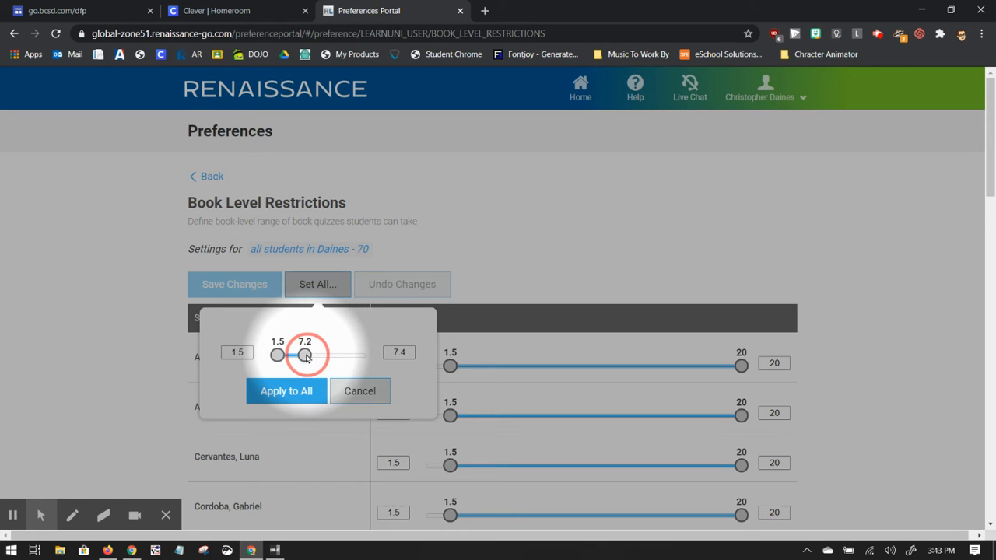
left_click_drag(305, 355, 302, 355)
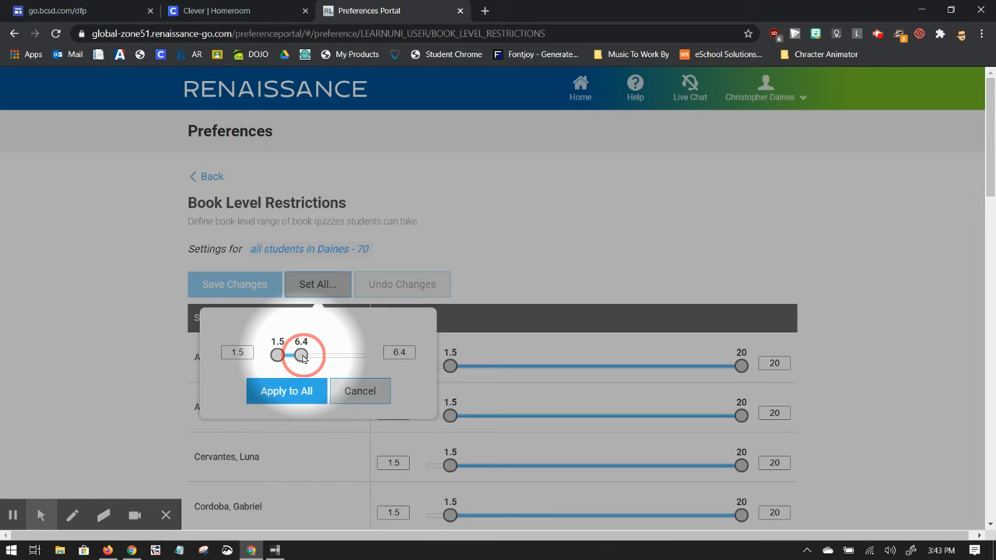
left_click_drag(302, 355, 299, 355)
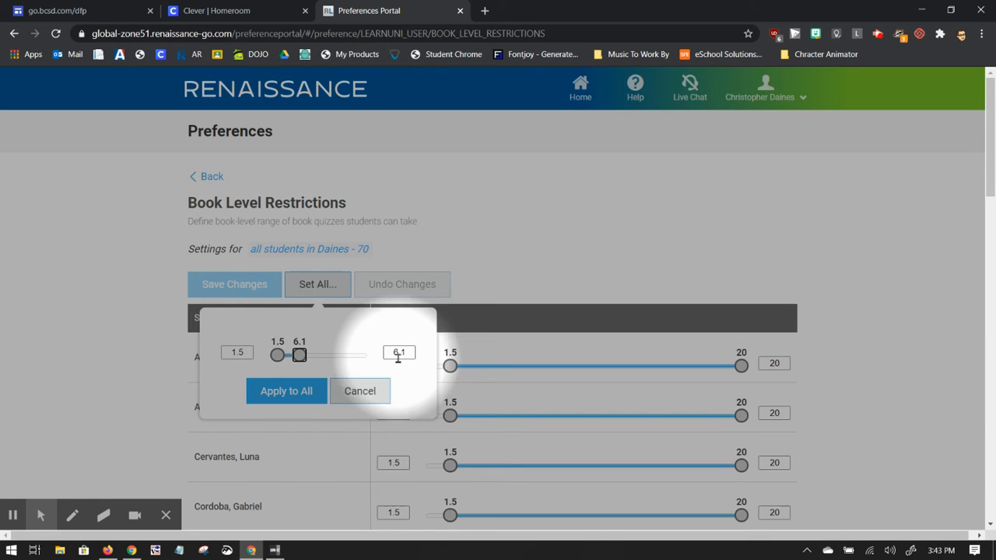
left_click(398, 352)
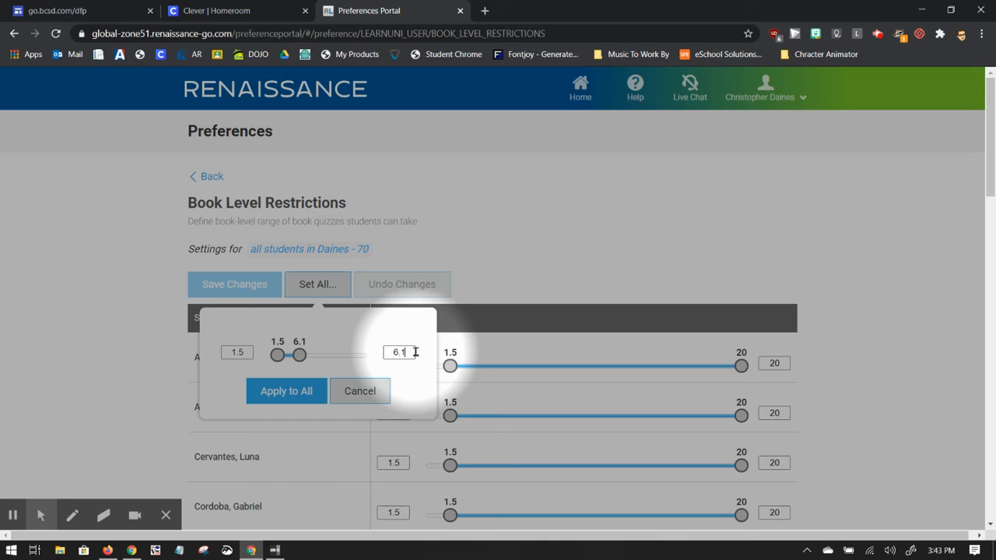
key("Backspace")
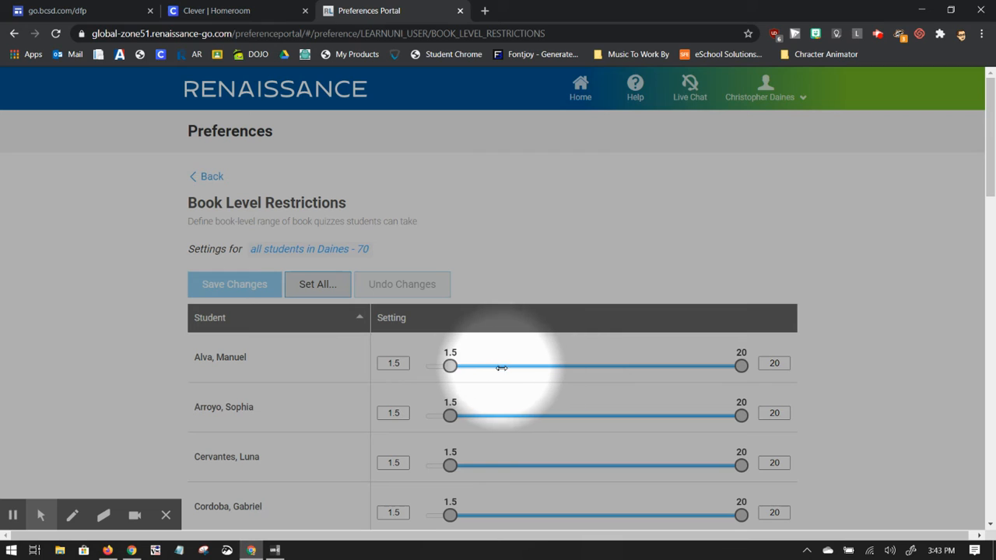
mouse_move(468, 358)
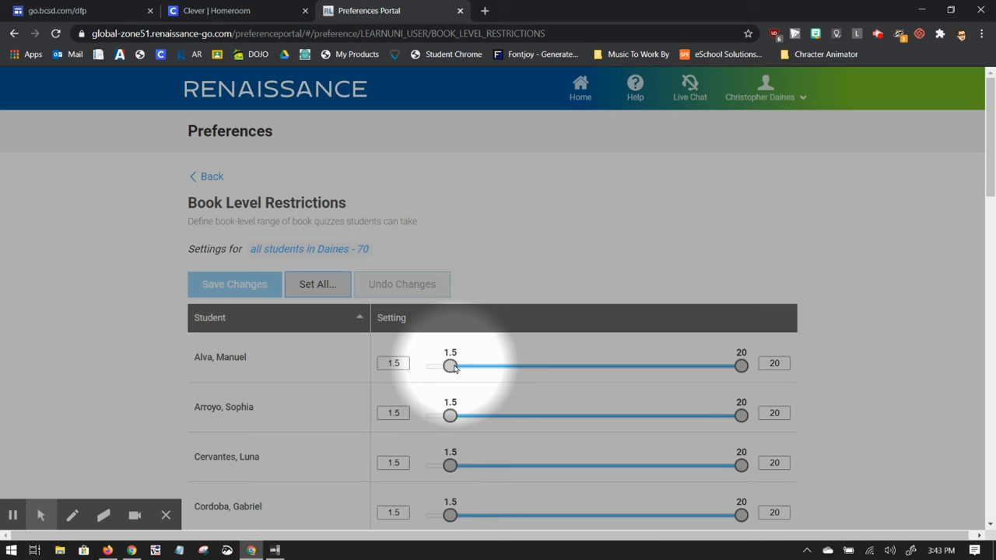
Set the first student's book level range to 0 through 4 using the lower box and right slider handle.
left_click(392, 365)
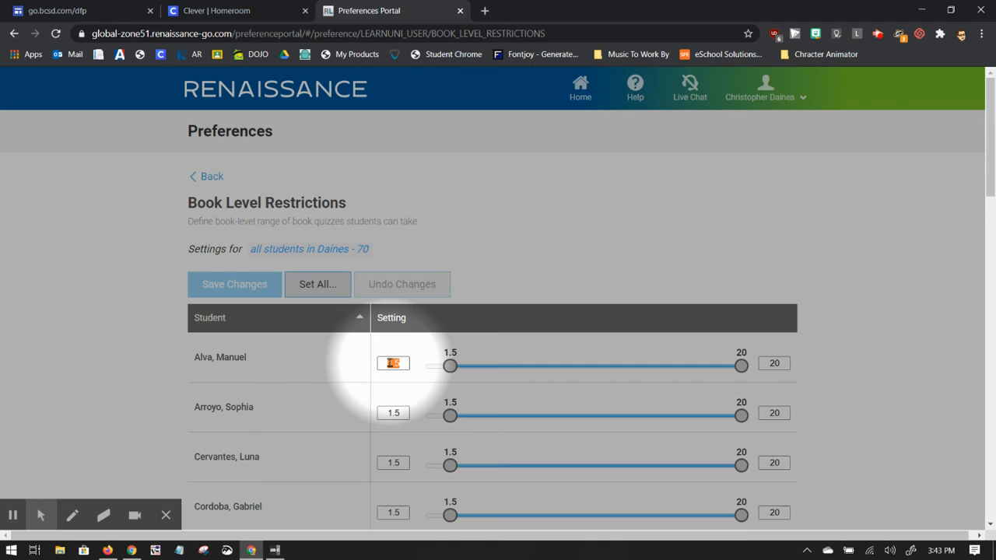
left_click_drag(449, 364, 427, 364)
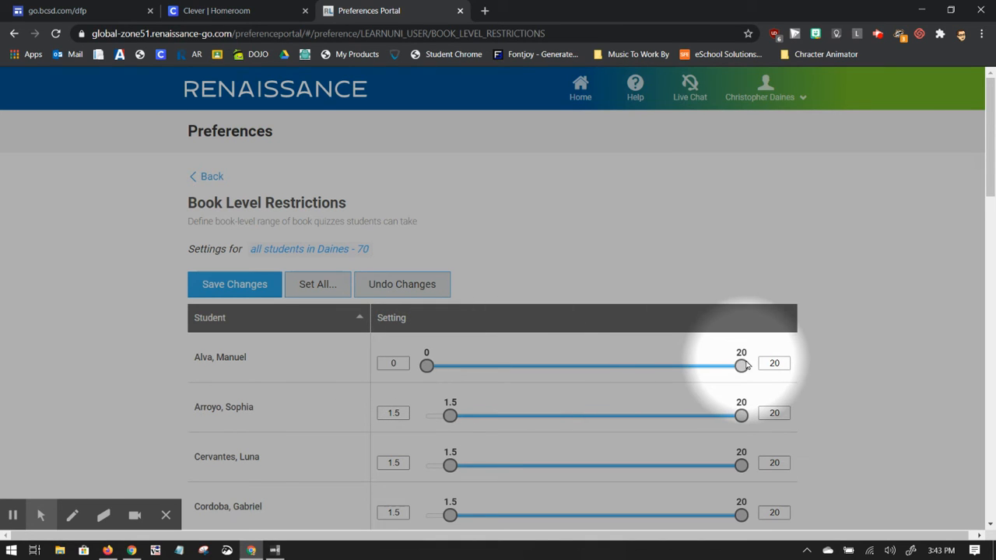
left_click_drag(739, 366, 507, 365)
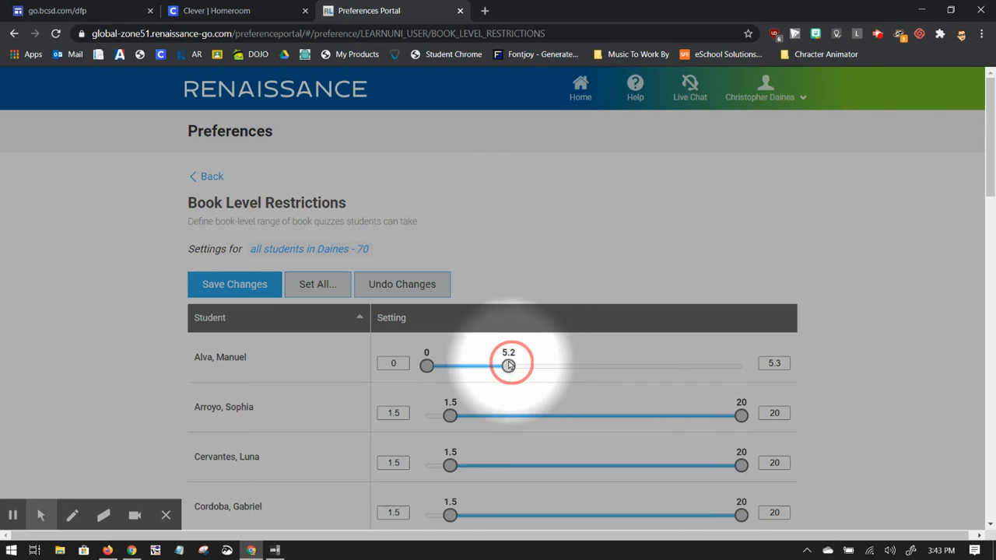
left_click_drag(508, 366, 481, 366)
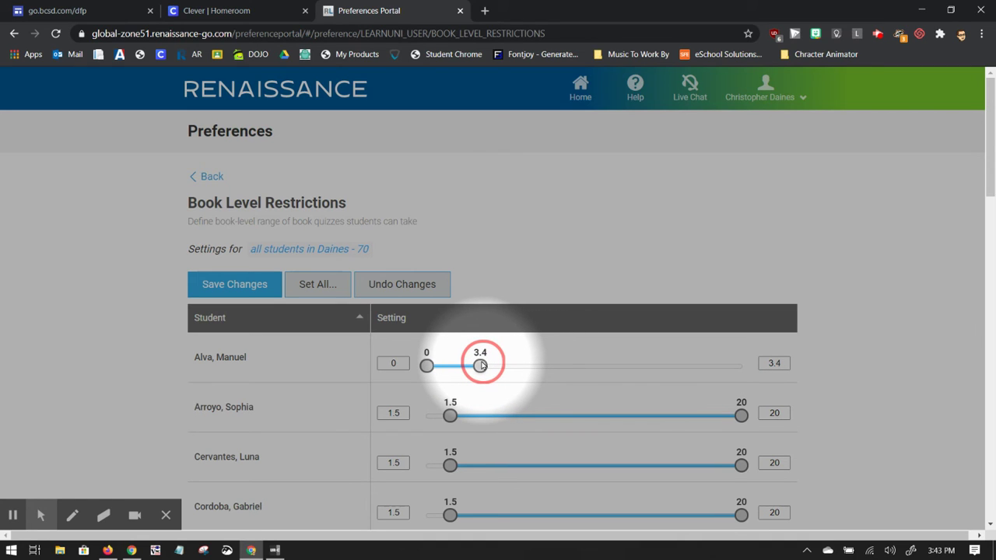
left_click_drag(479, 366, 490, 365)
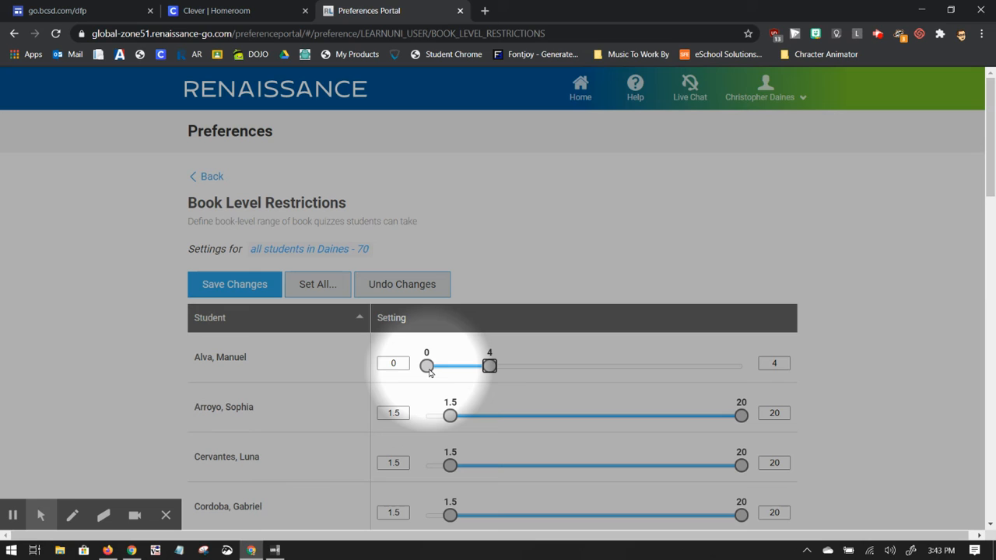
mouse_move(523, 348)
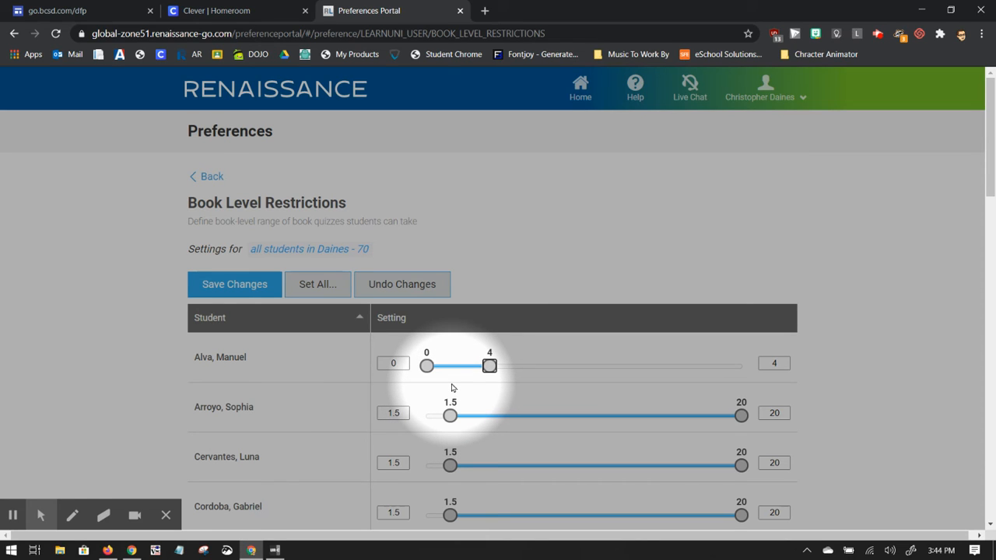
mouse_move(445, 379)
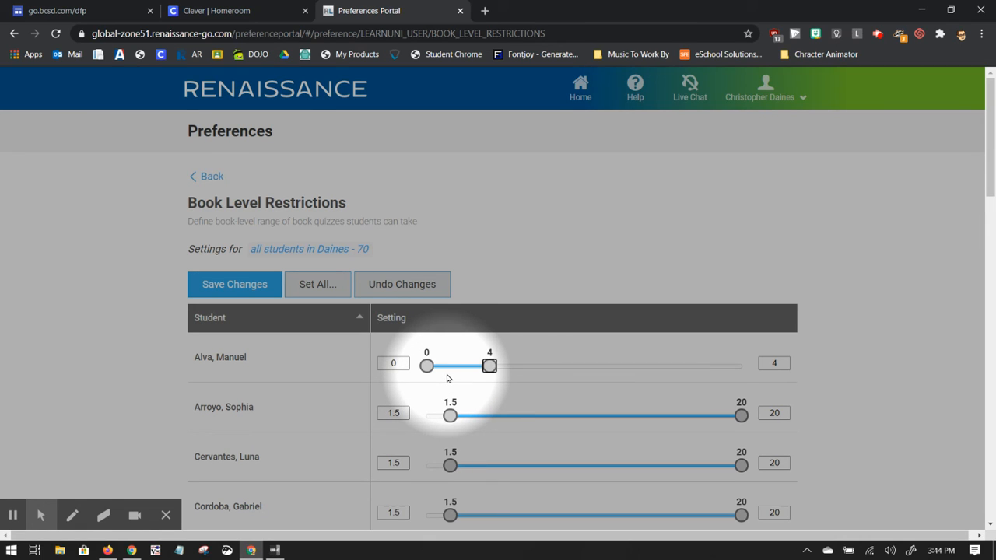
Raise the first student's lower limit to about 3 and extend the upper limit to 12.
left_click_drag(427, 366, 432, 366)
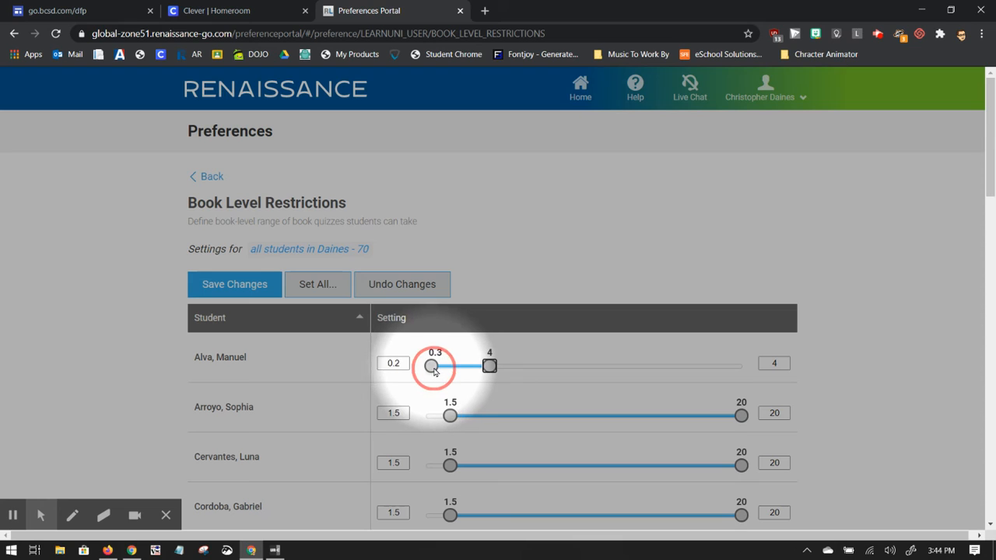
left_click_drag(432, 367, 458, 367)
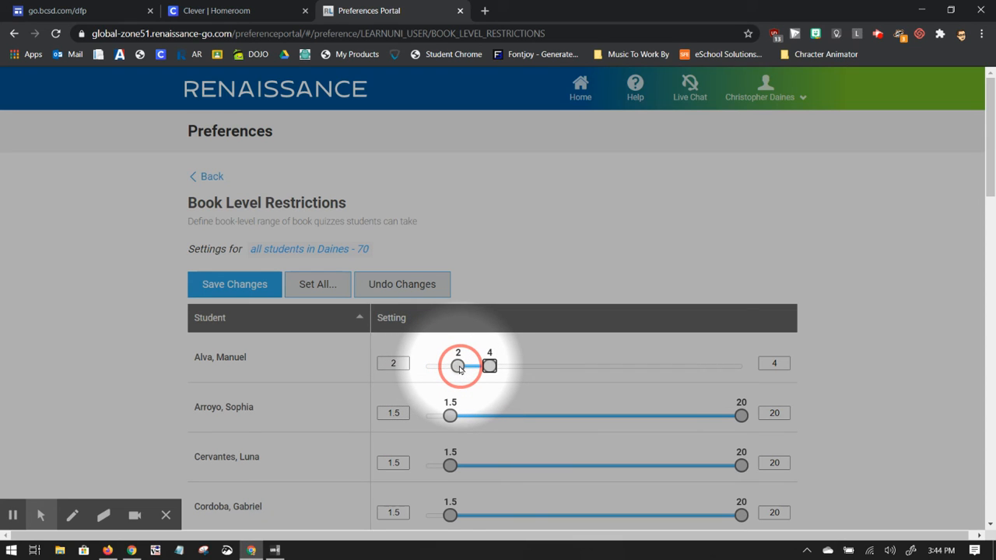
left_click_drag(458, 365, 464, 366)
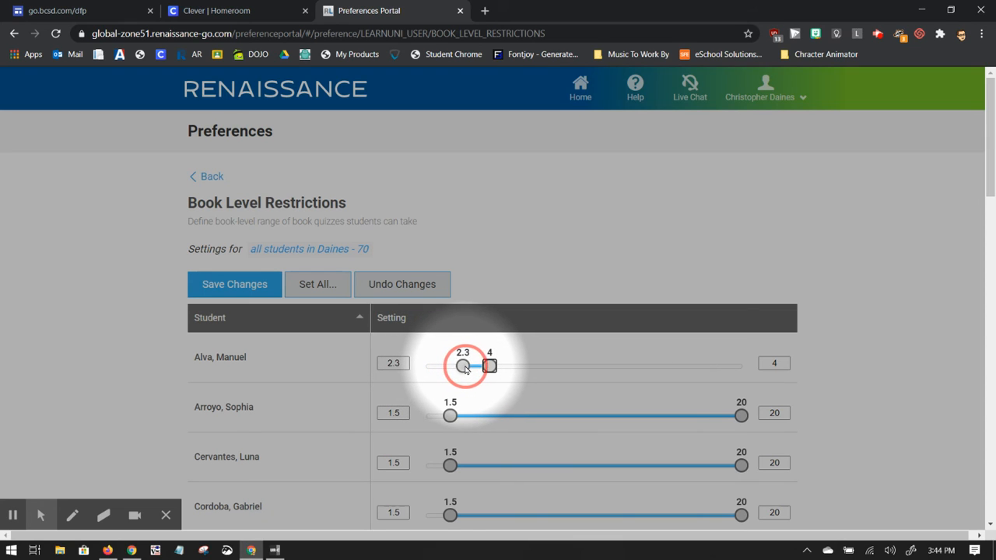
left_click_drag(463, 367, 470, 367)
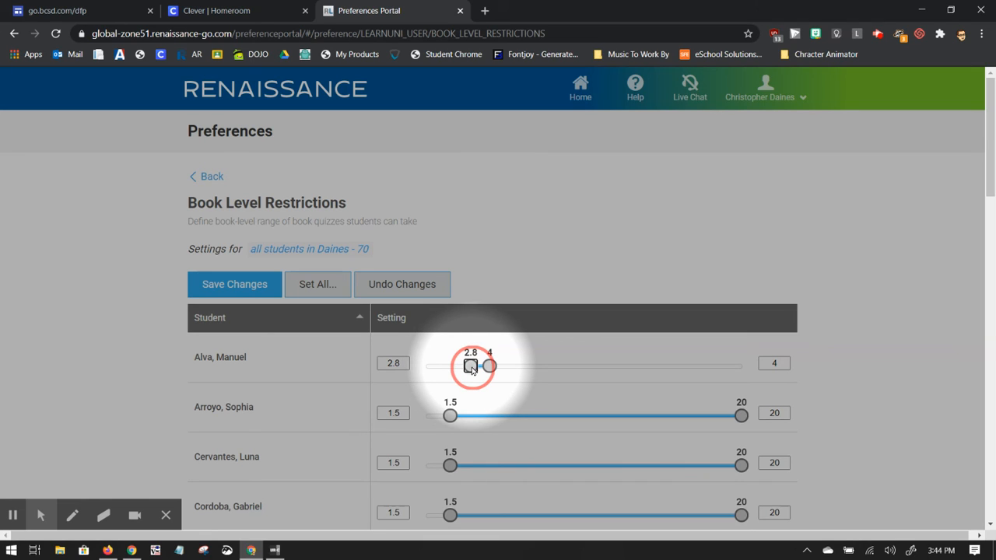
left_click_drag(470, 366, 473, 365)
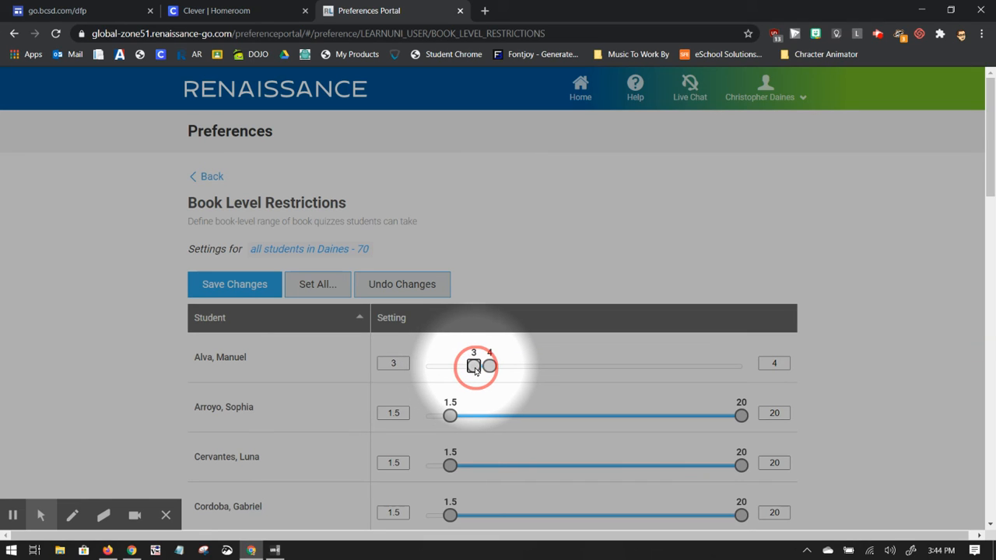
left_click_drag(489, 366, 613, 366)
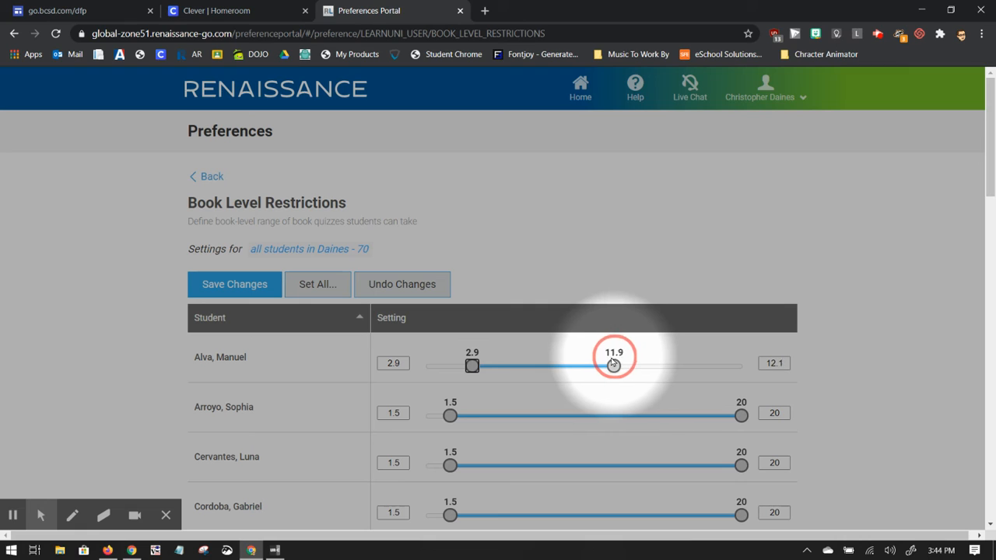
left_click_drag(613, 366, 616, 365)
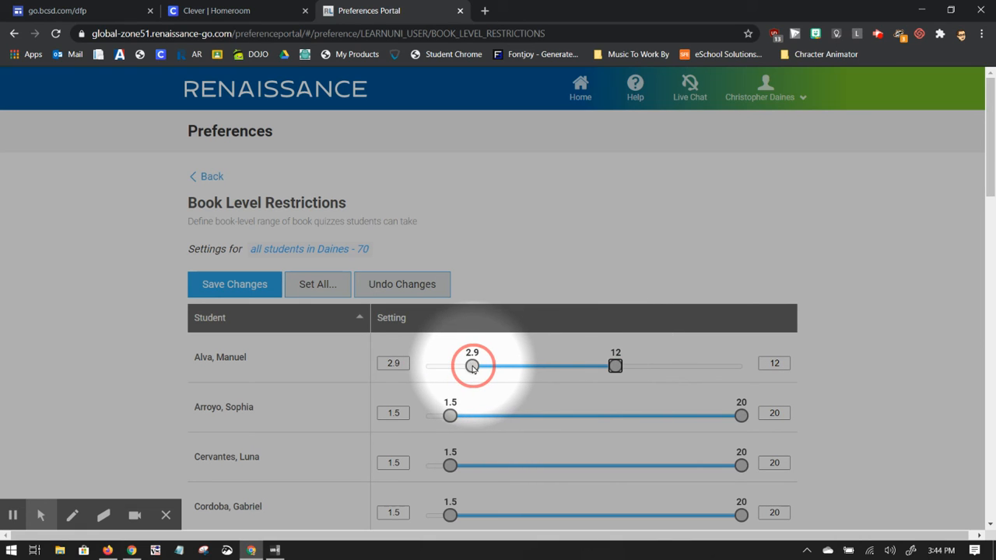
left_click_drag(473, 366, 476, 366)
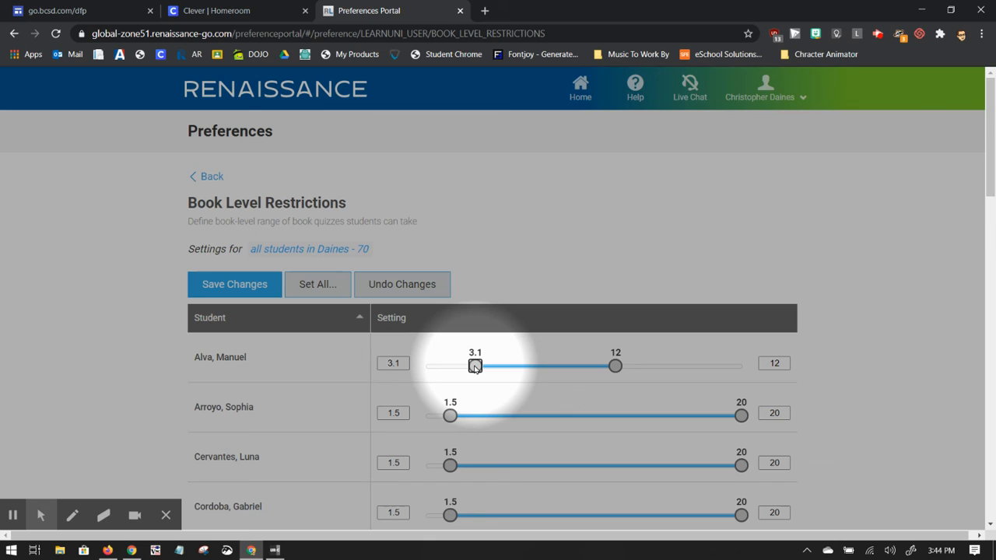
Bring the first student's lower limit back down to 1.5, leaving the range at 1.5 to 12.
left_click_drag(474, 366, 448, 366)
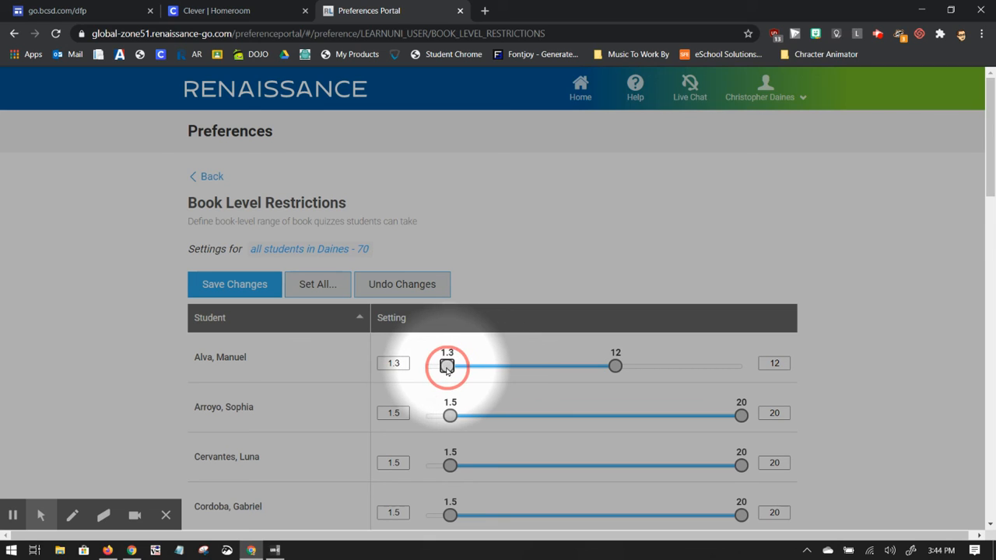
left_click_drag(447, 365, 450, 366)
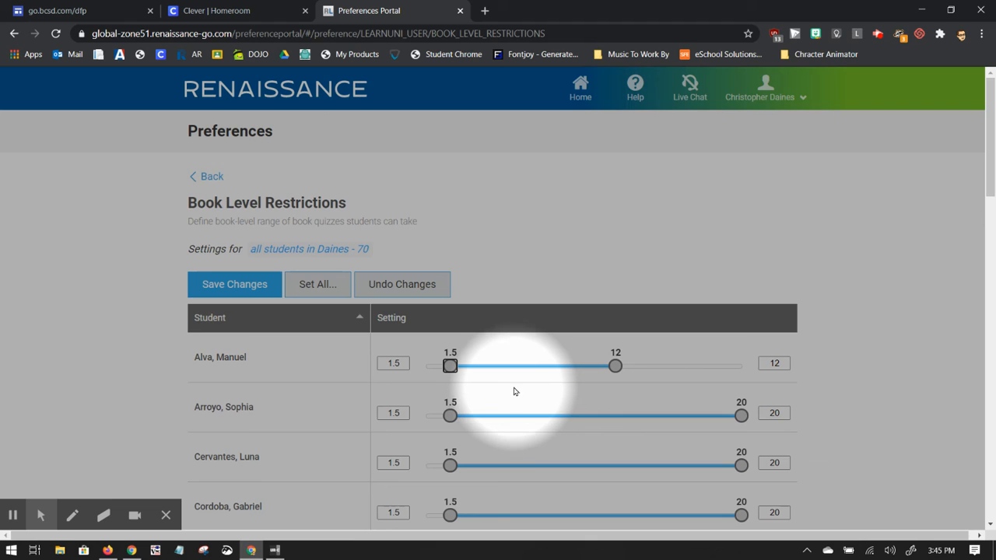
mouse_move(523, 383)
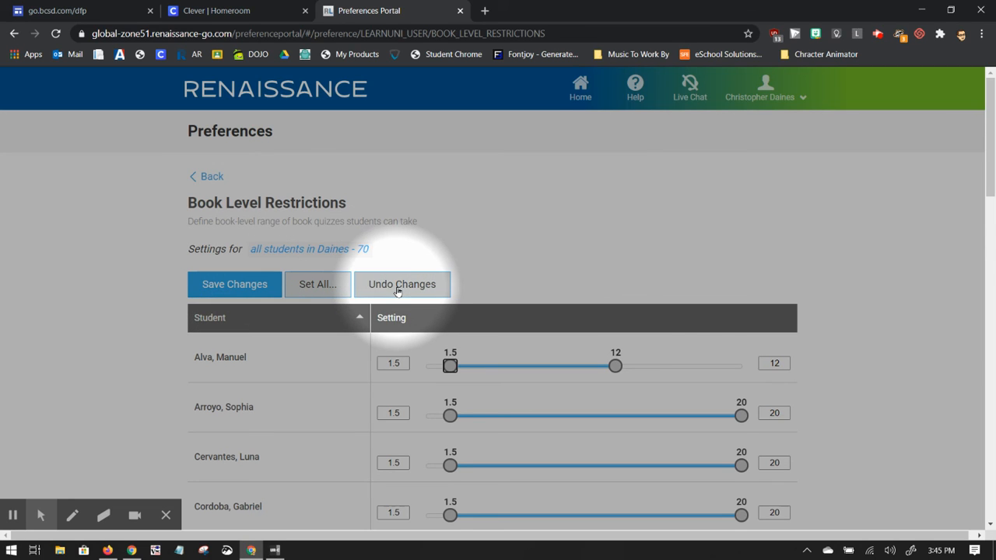
Undo Changes so every student's range returns to 1.5 through 20.
left_click(401, 283)
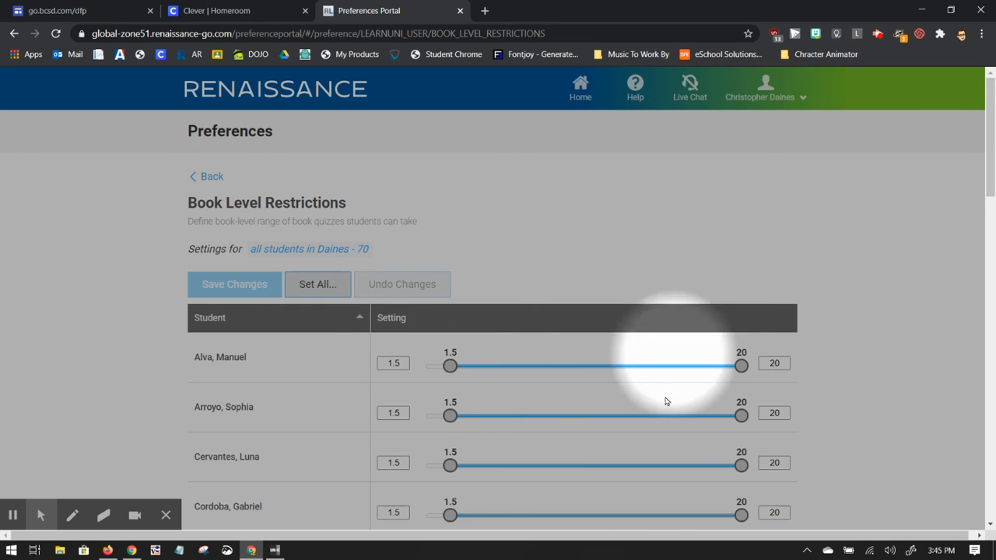
mouse_move(523, 263)
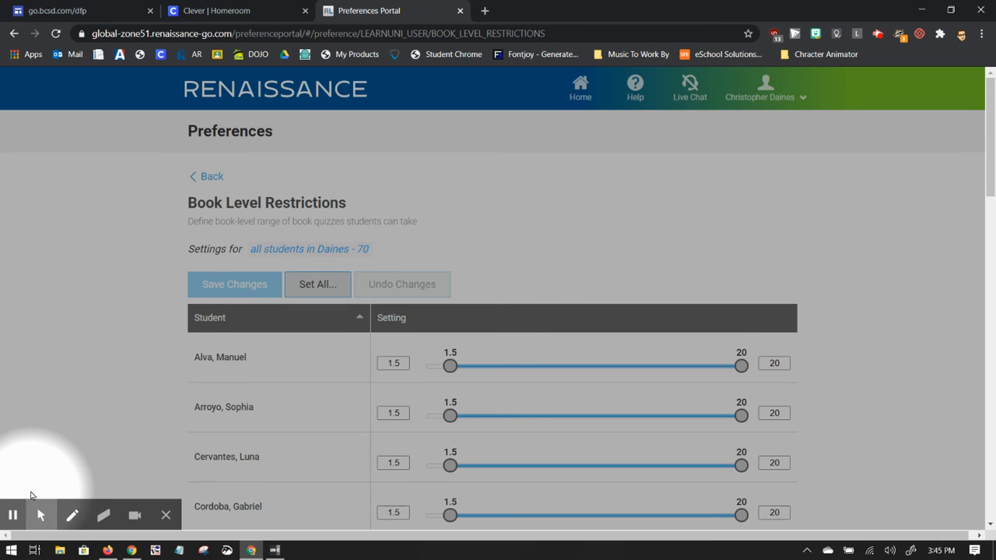
mouse_move(344, 224)
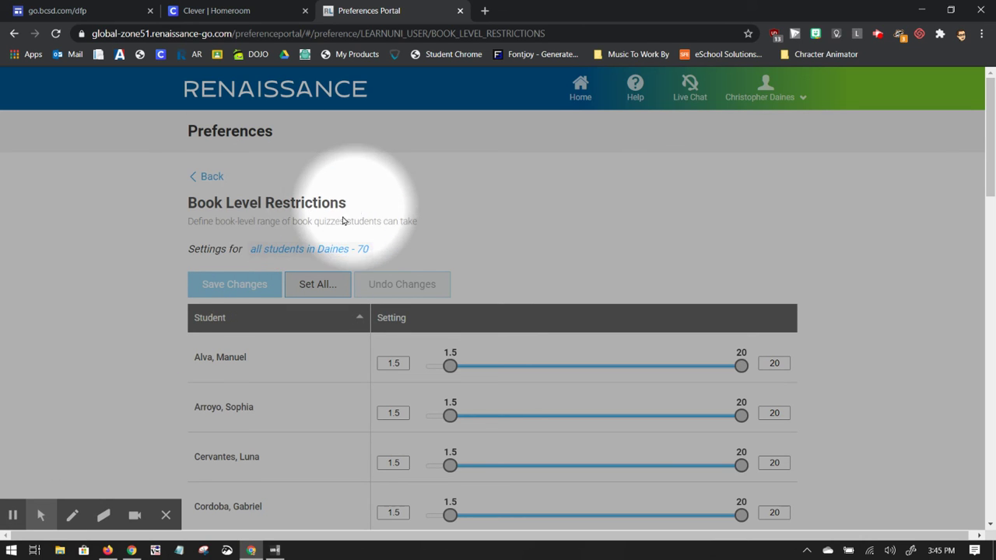